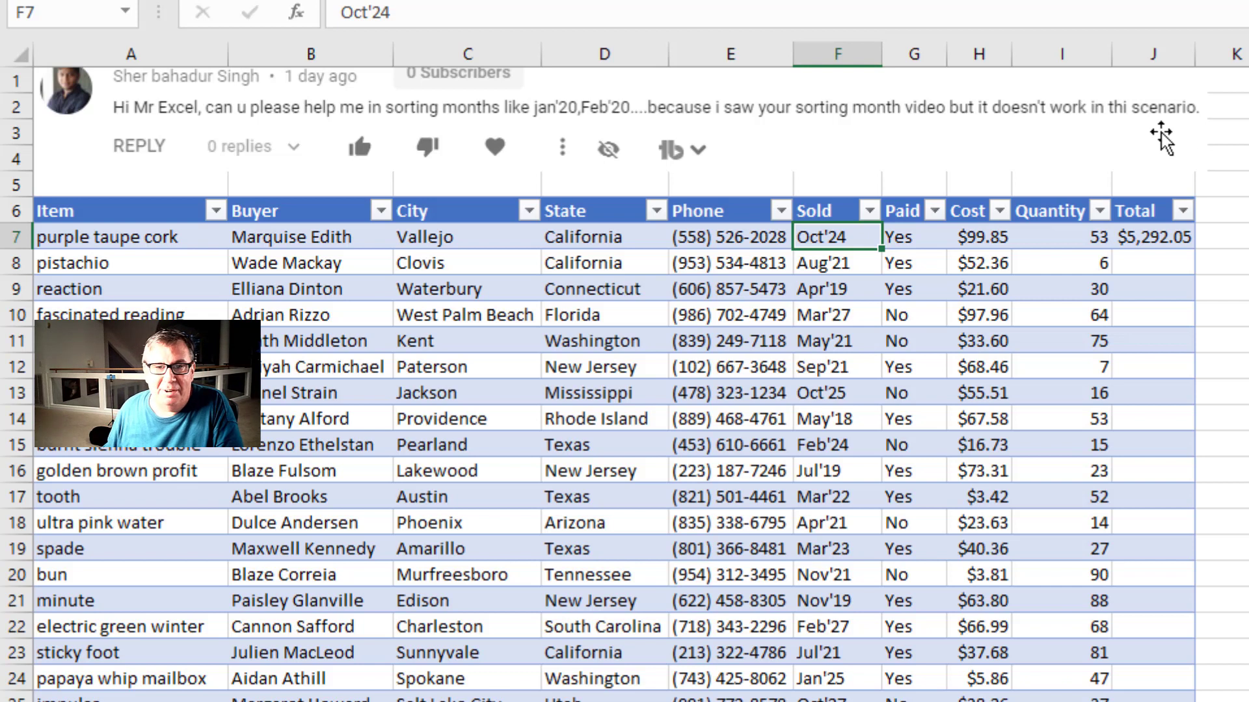
mouse_move(826, 289)
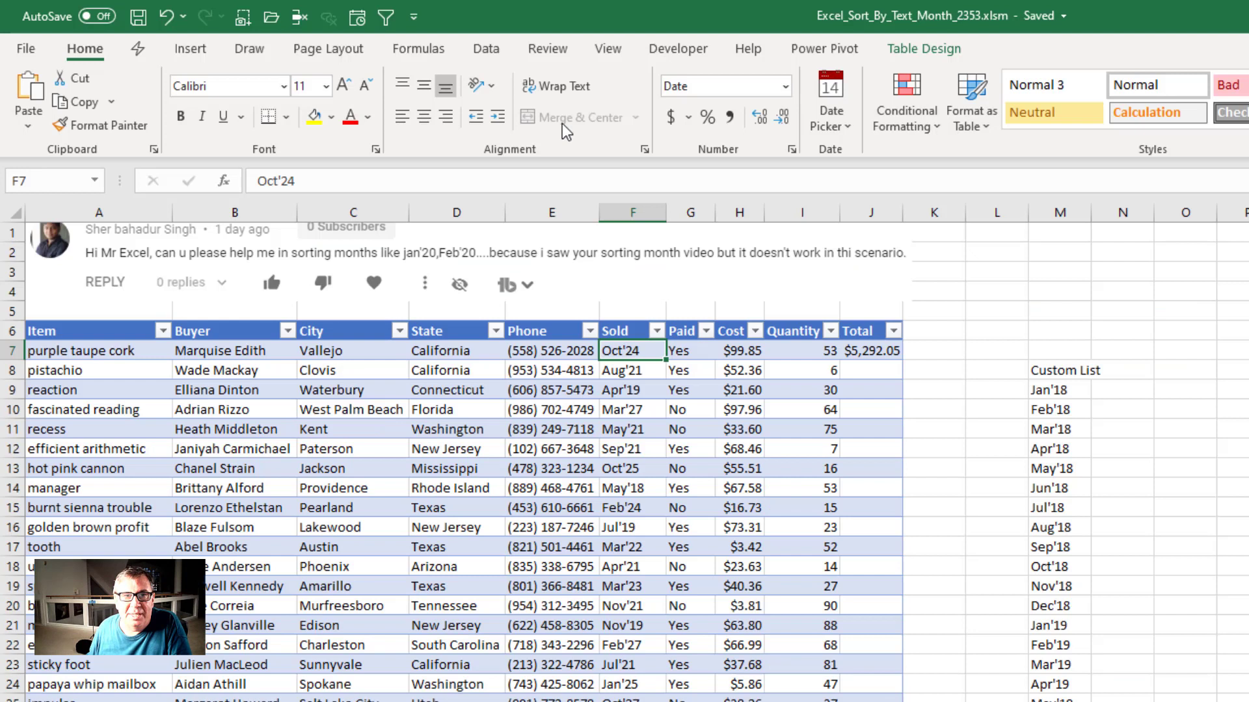
Step: Sort the table A to Z by the Sold column from the Data ribbon
click(485, 48)
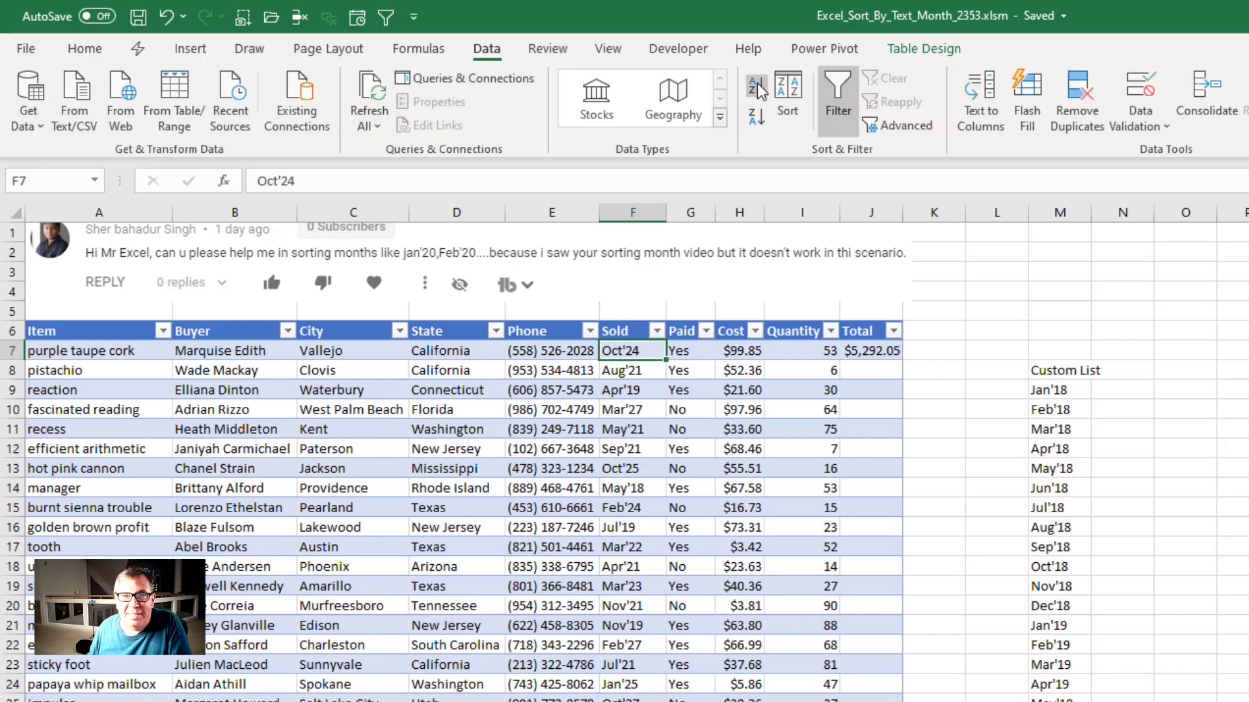
click(755, 86)
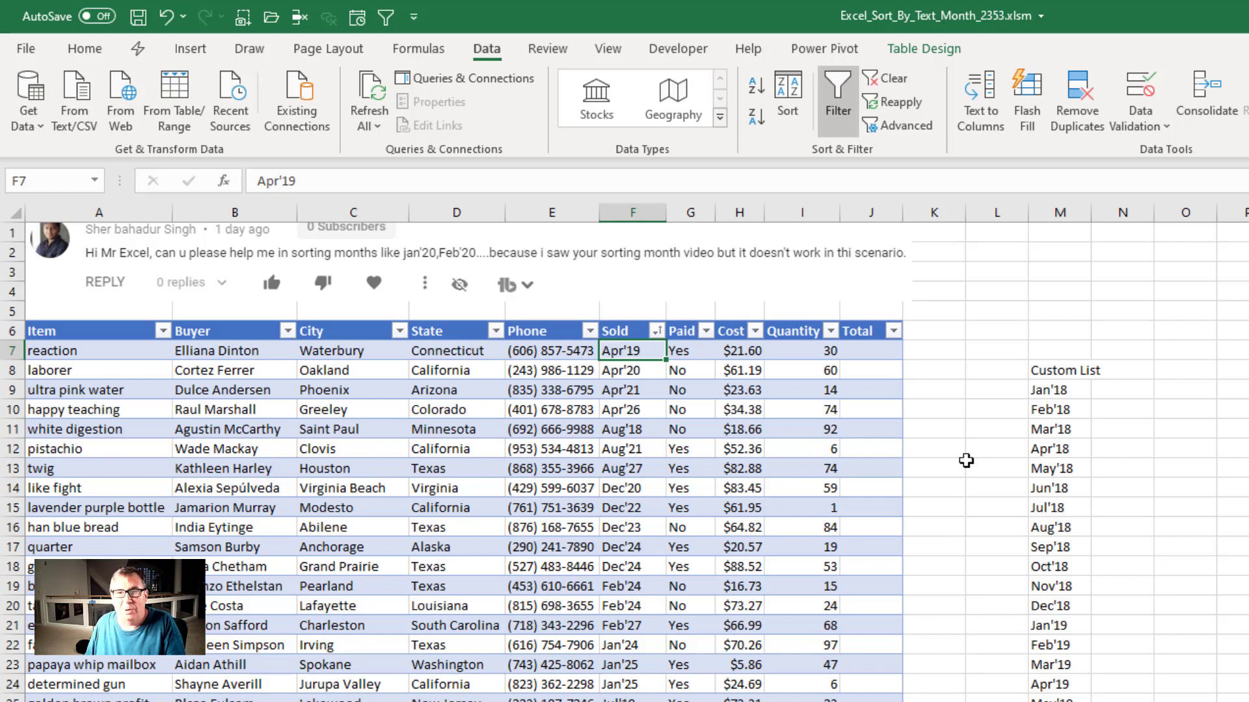
Step: Select the month values in column M starting at Jan'18
click(1059, 389)
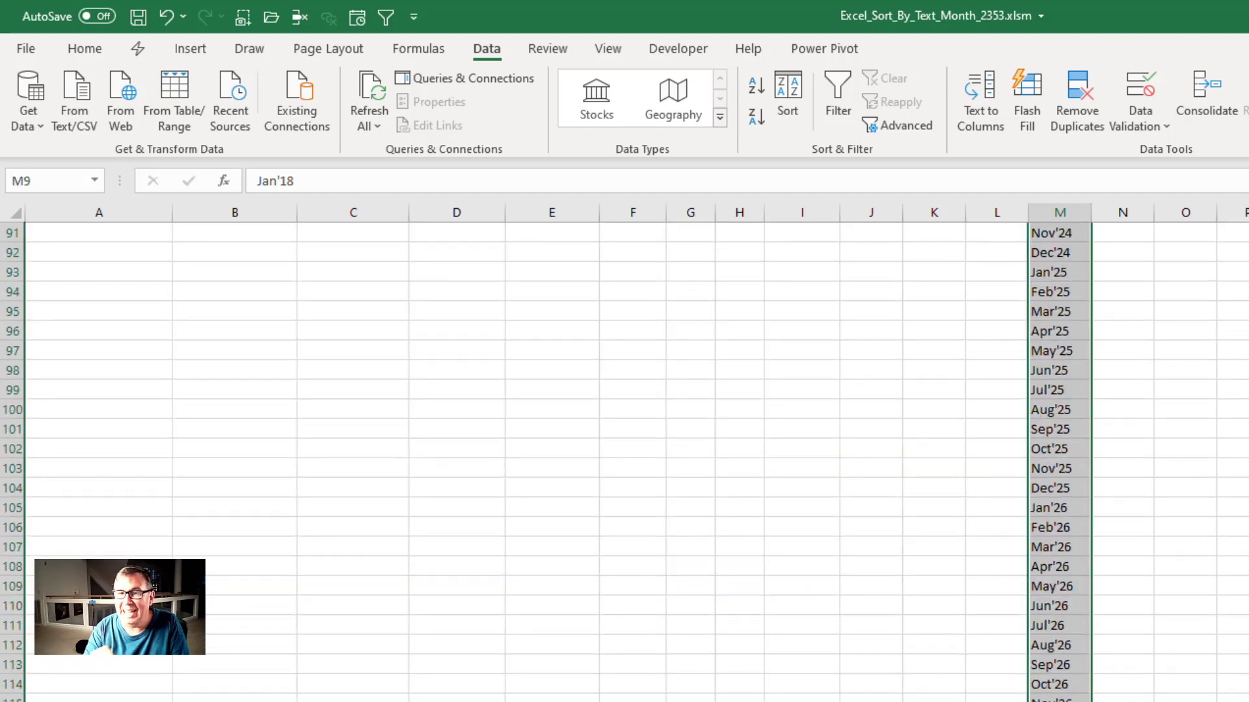
mouse_move(104, 151)
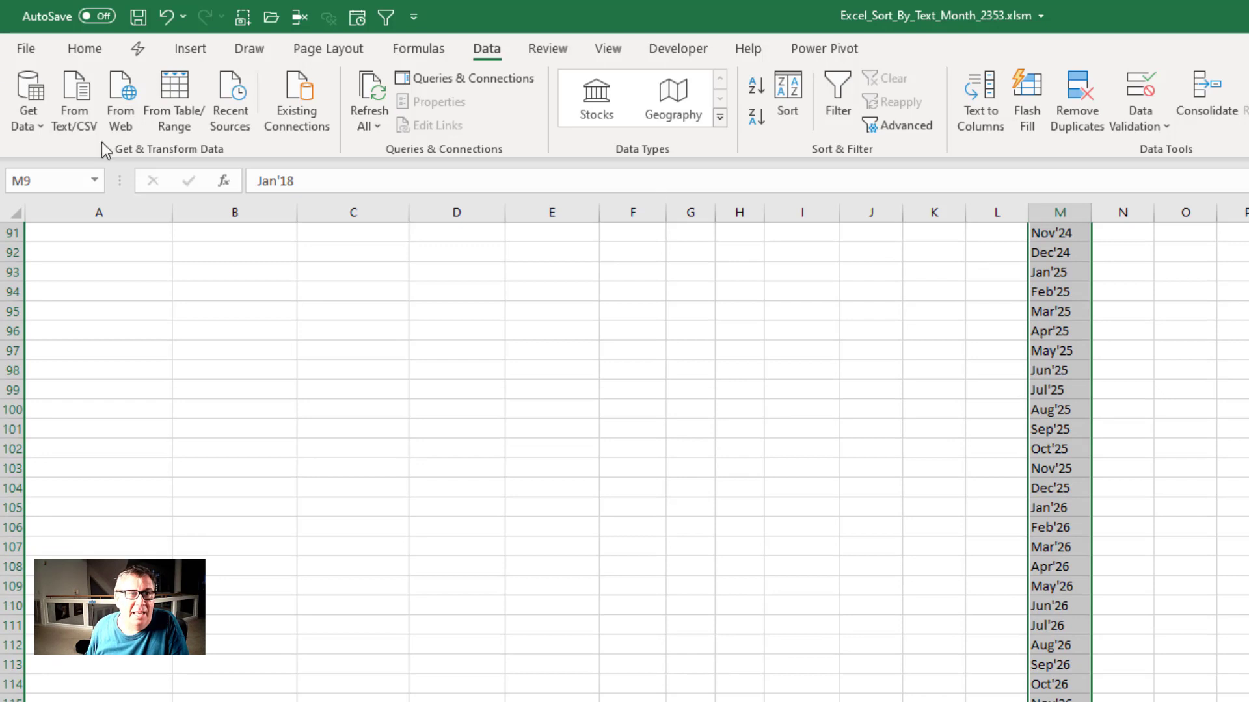
Step: Reach the Edit Custom Lists editor via File > Options > Advanced
click(24, 48)
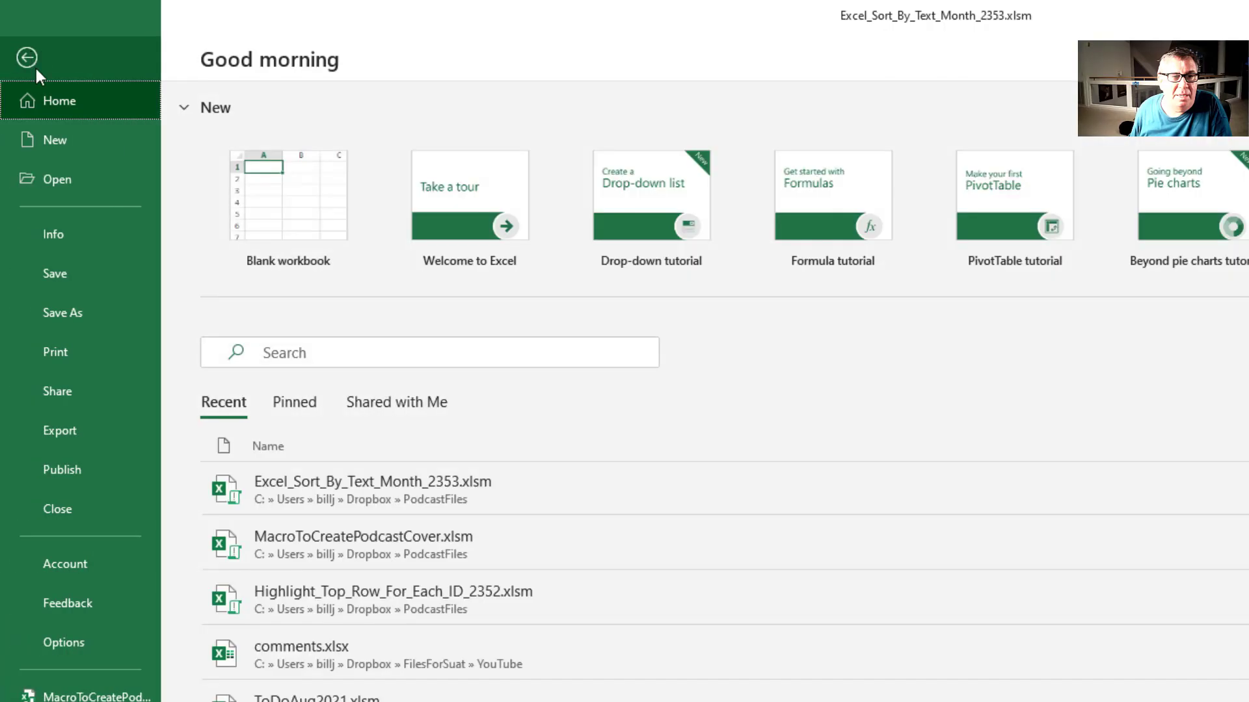
click(64, 643)
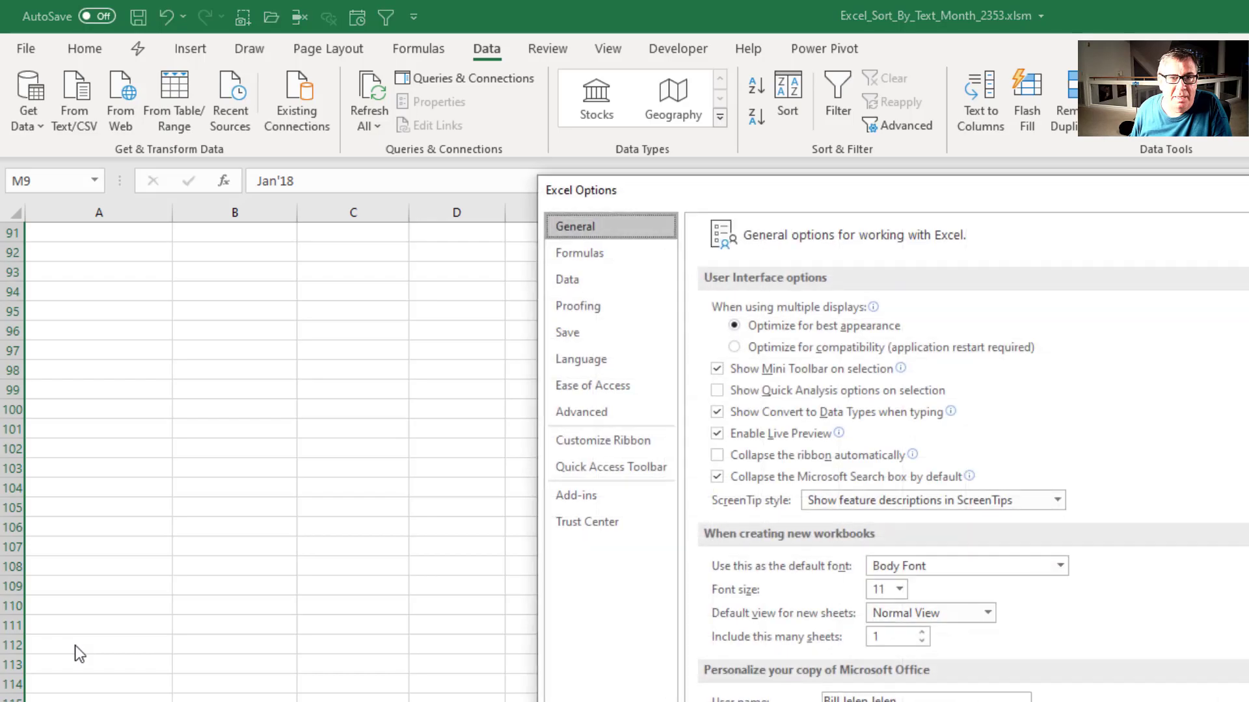
click(581, 412)
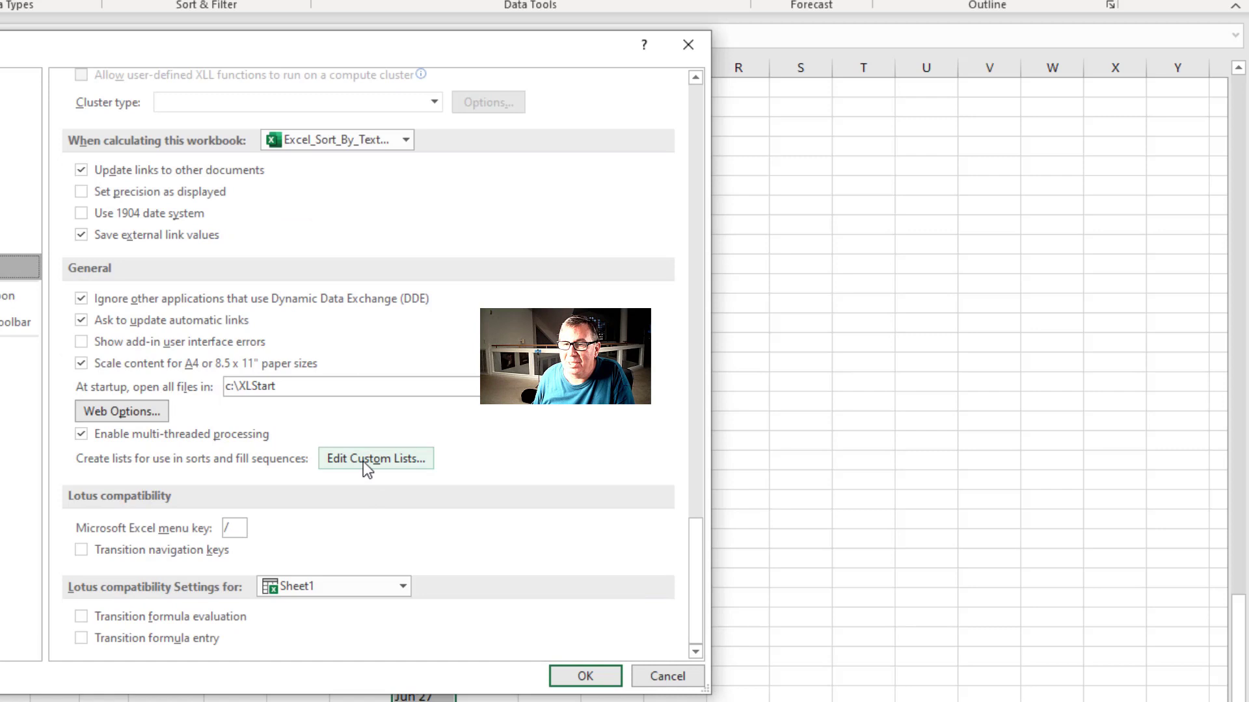
click(375, 458)
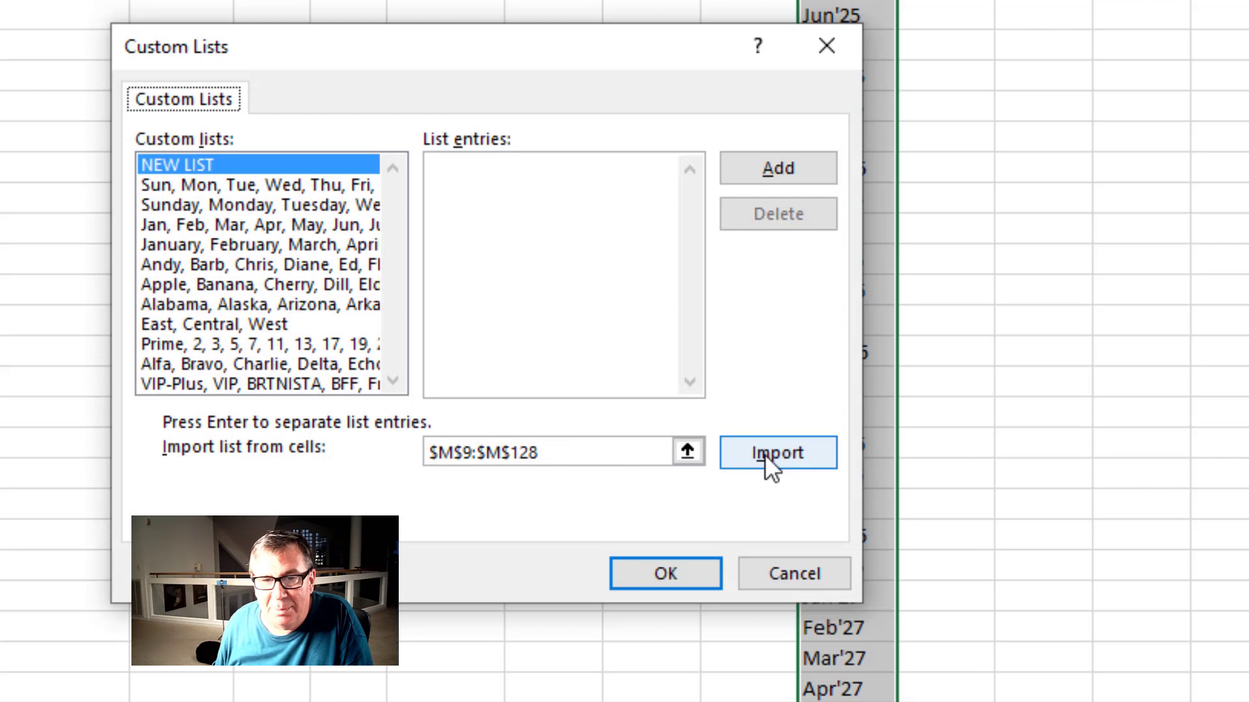
Step: Import cells $M$9:$M$128 as a new custom month list and confirm it
click(778, 453)
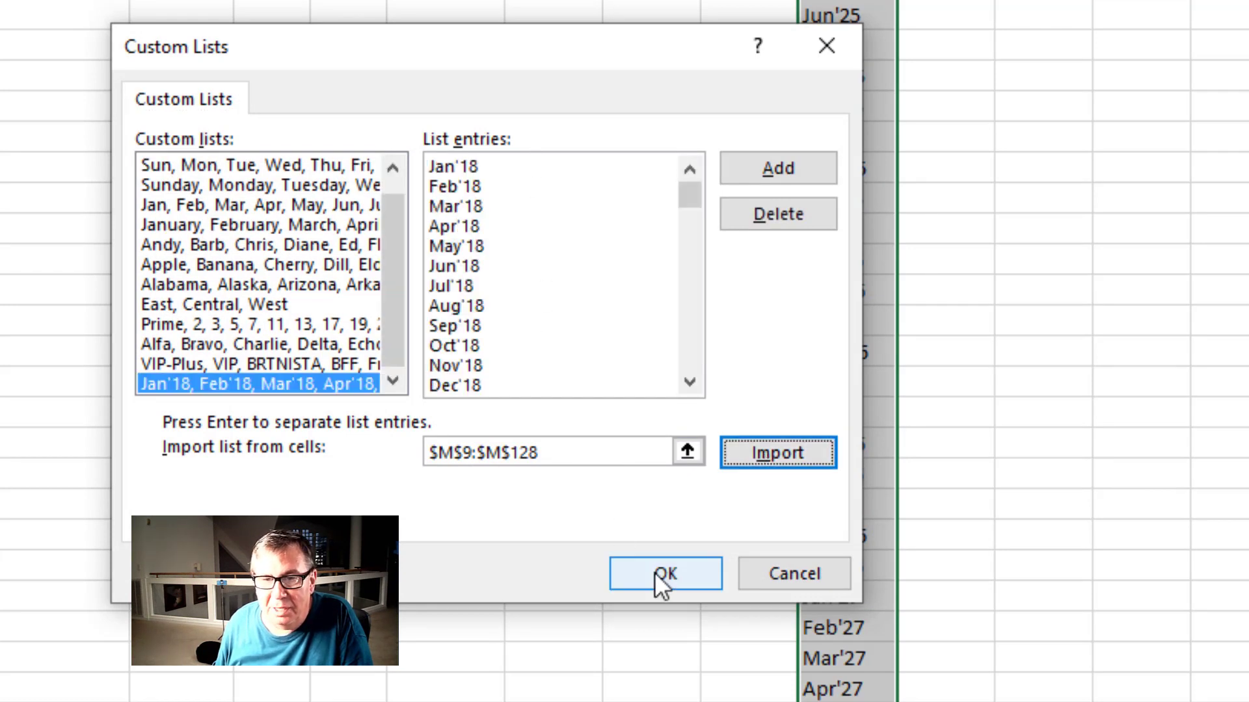
click(665, 574)
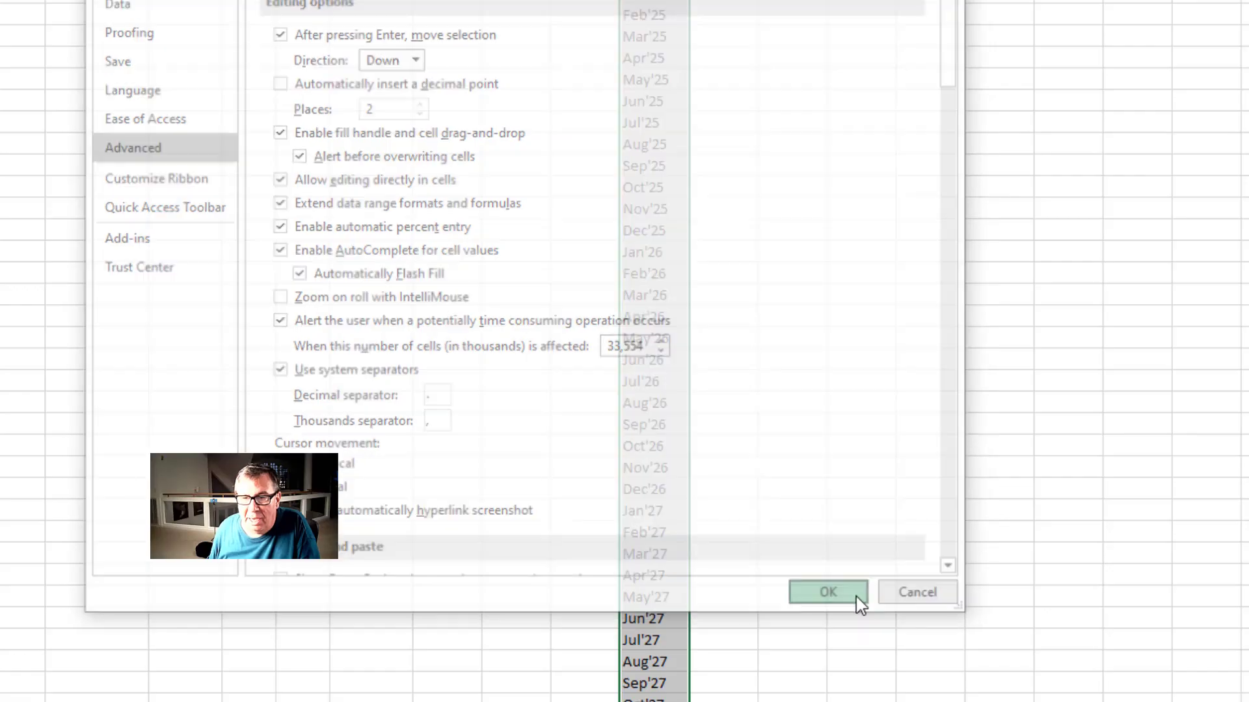
Step: Close Excel Options keeping the changes and select cell F7 in the Sold column
click(827, 591)
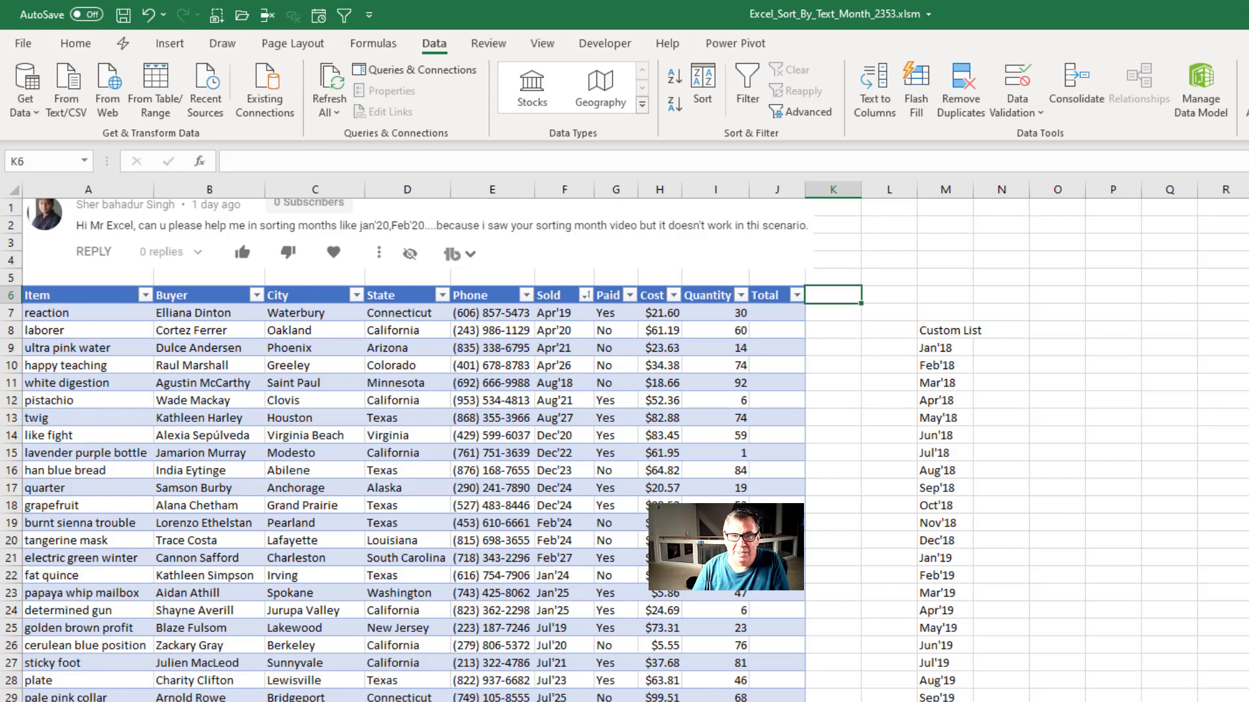
click(554, 312)
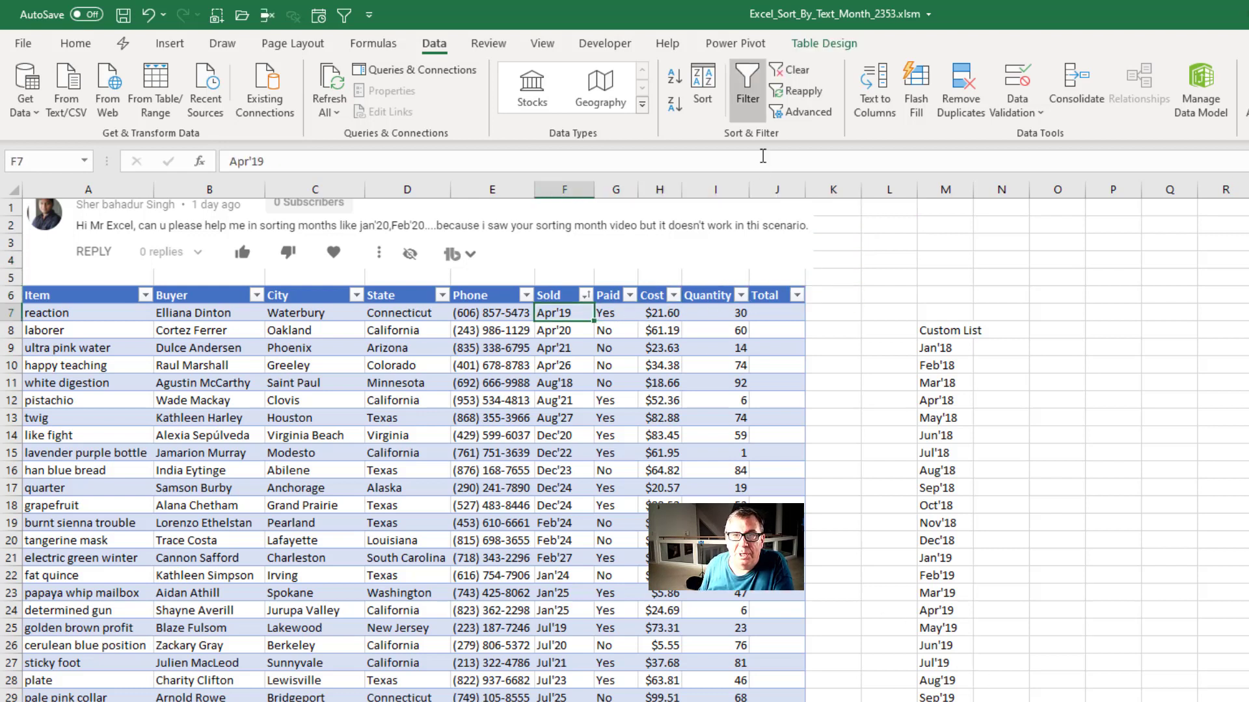
Step: Sort by Sold using the Jan'18, Feb'18, Mar'18 custom list as the order
click(701, 86)
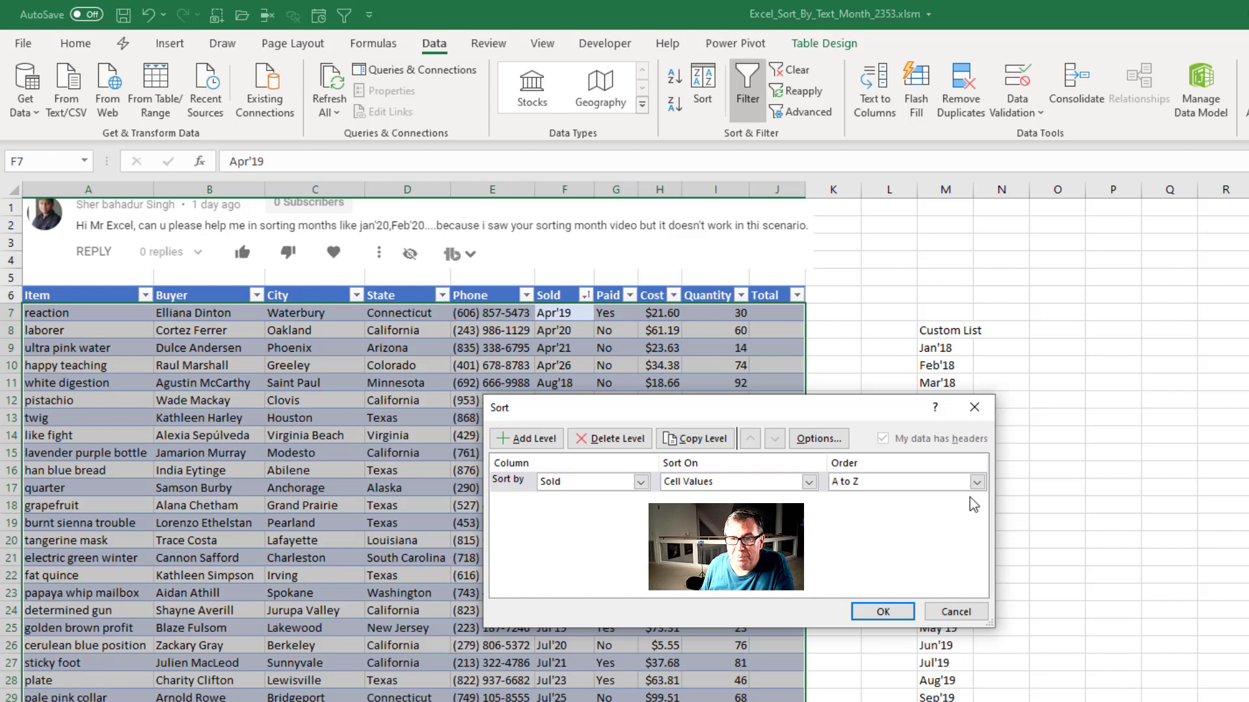
click(977, 481)
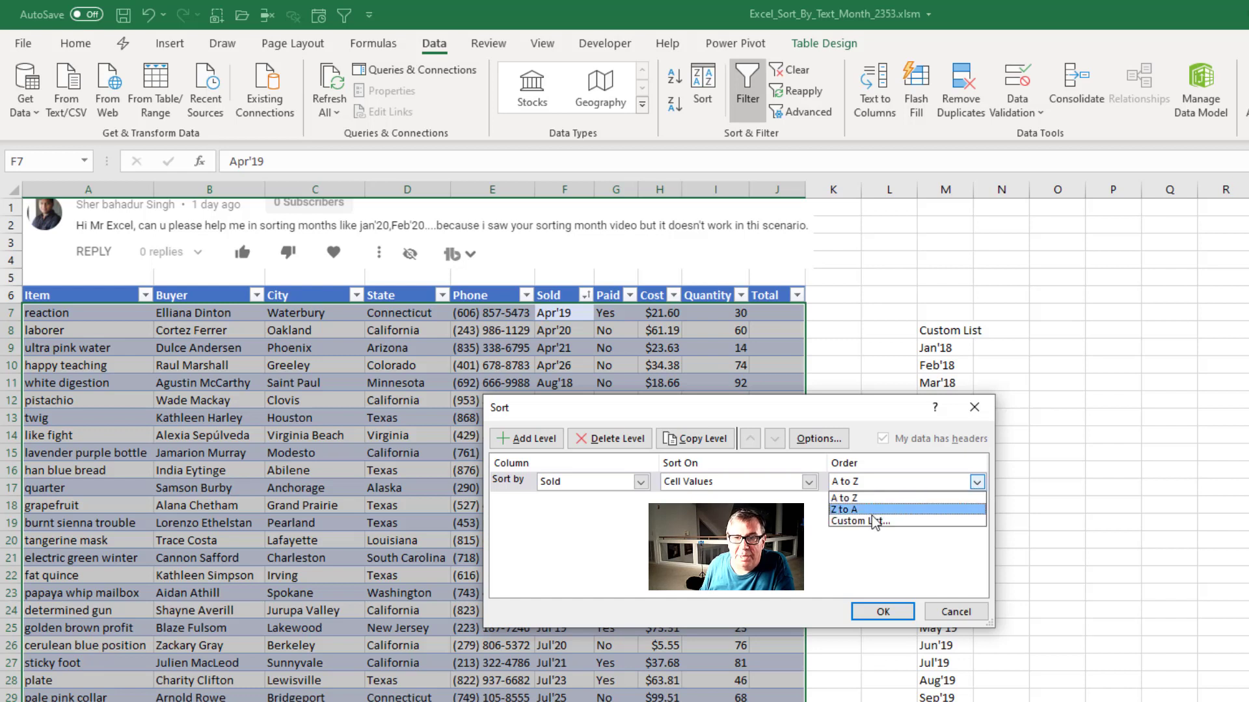
click(856, 520)
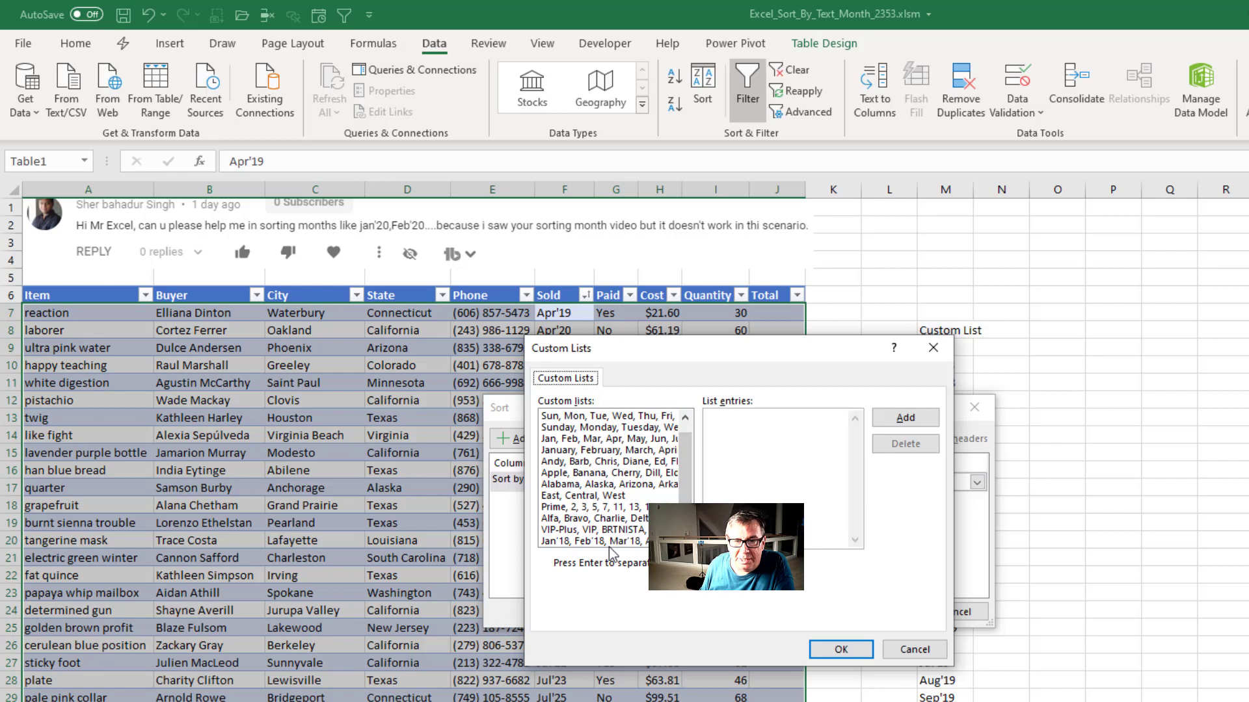
click(840, 648)
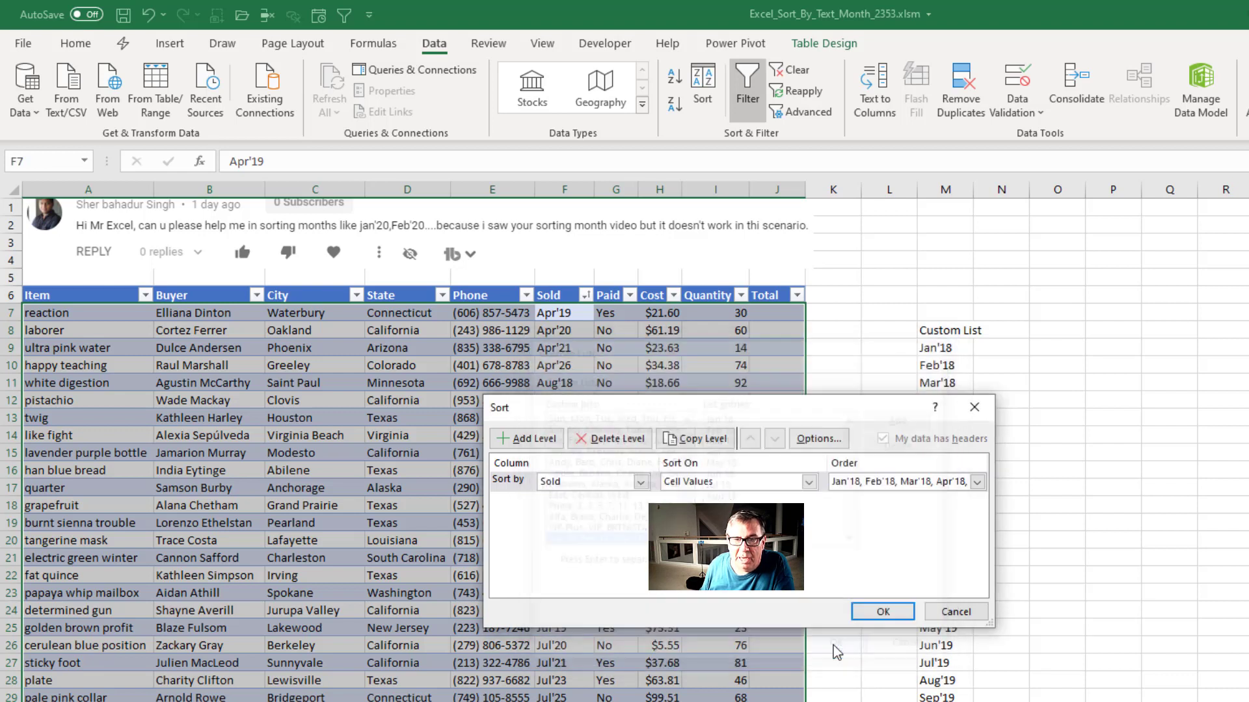
click(882, 611)
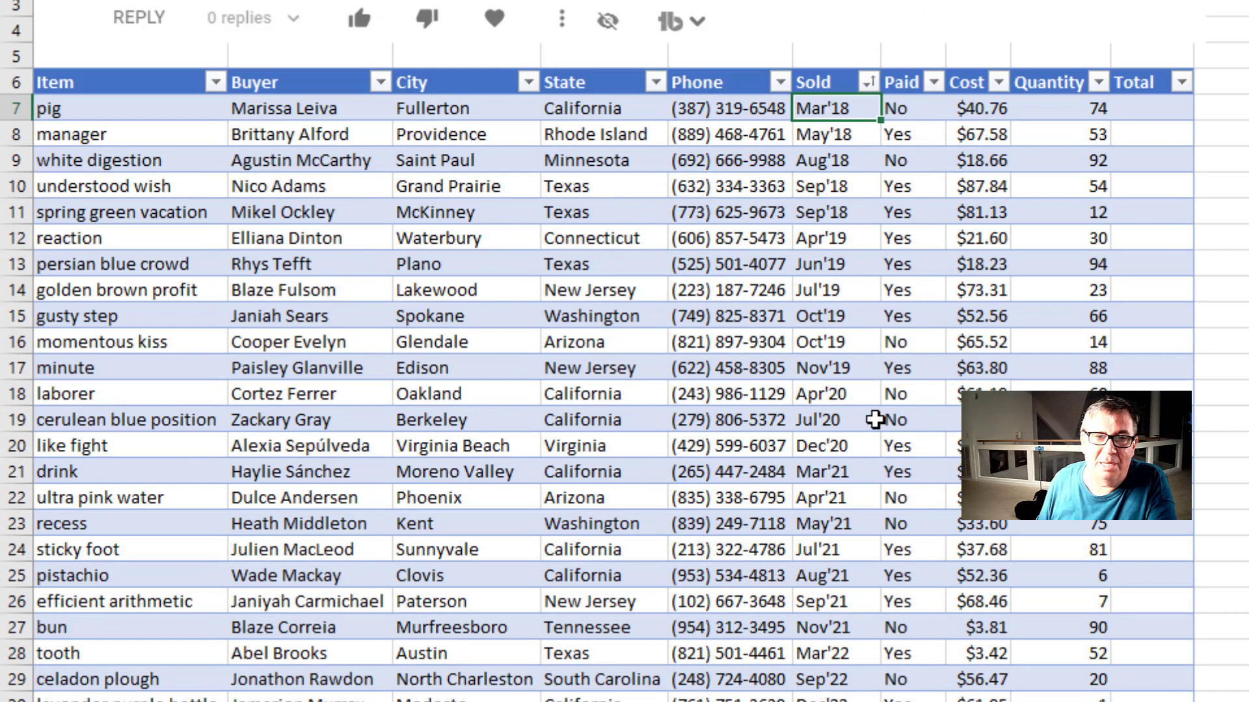
mouse_move(911, 491)
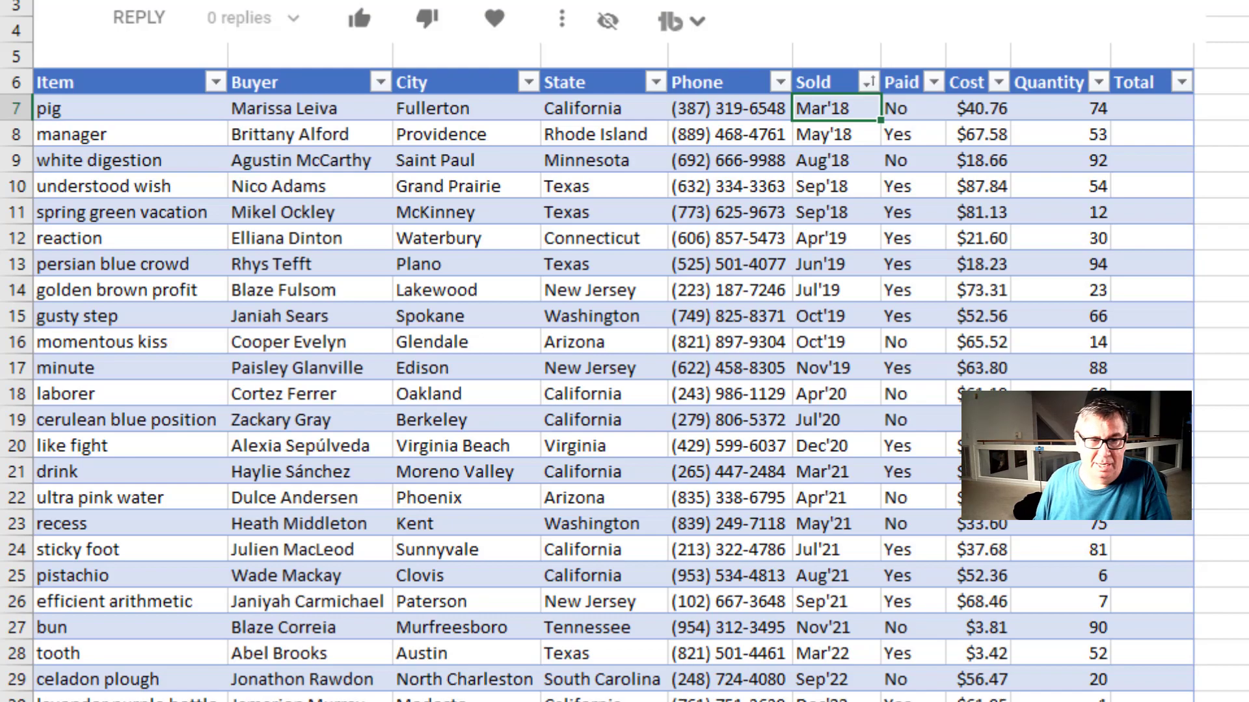
Step: Switch to the Subscribe sheet after reviewing the chronological sort
click(178, 694)
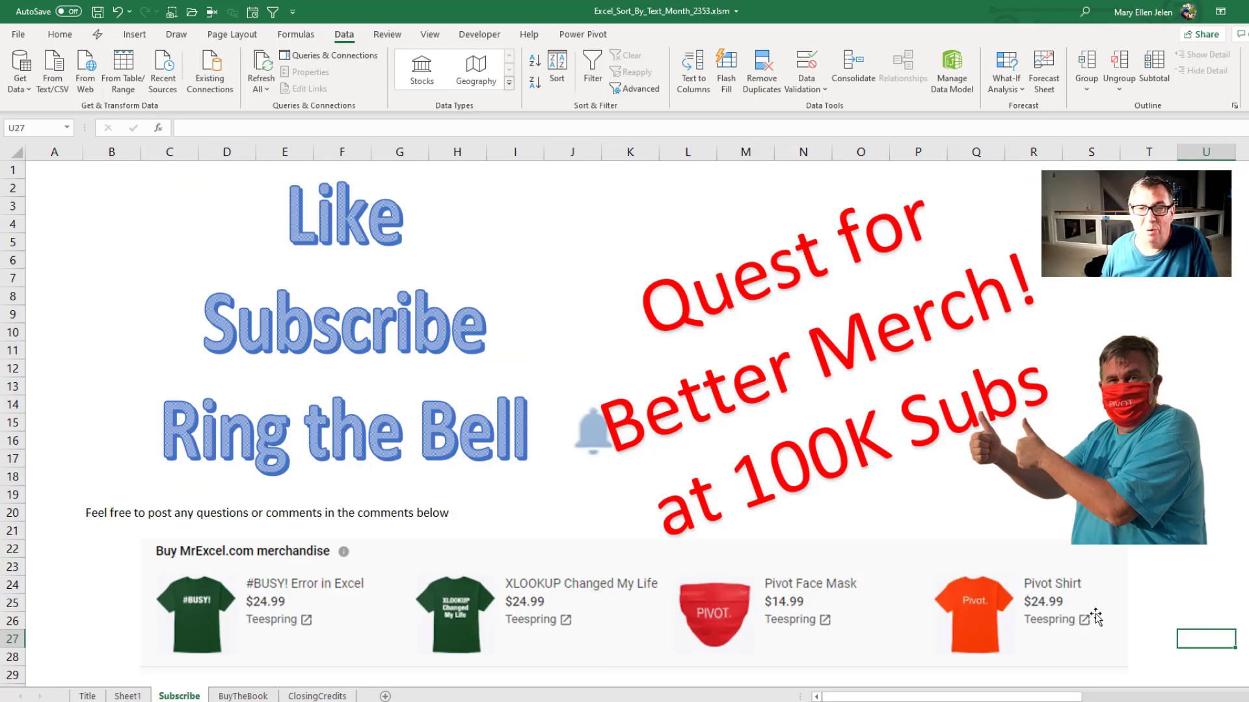
mouse_move(956, 469)
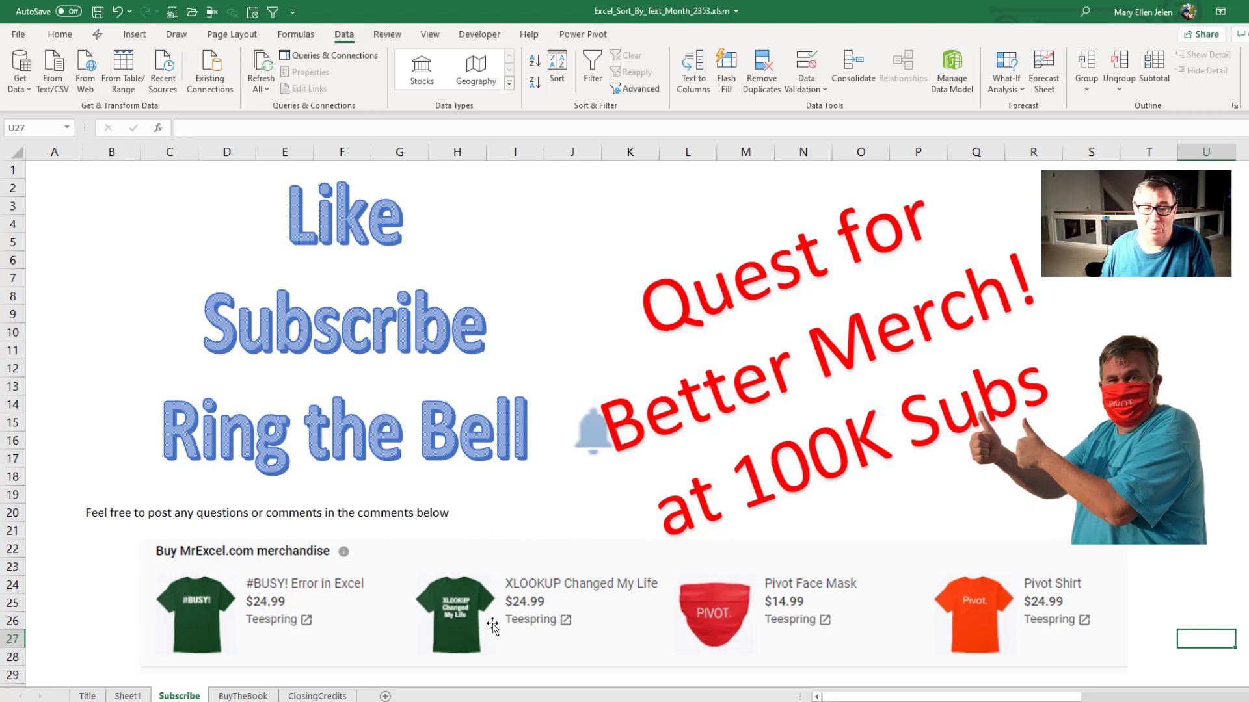
Step: Switch to the BuyTheBook sheet
click(243, 694)
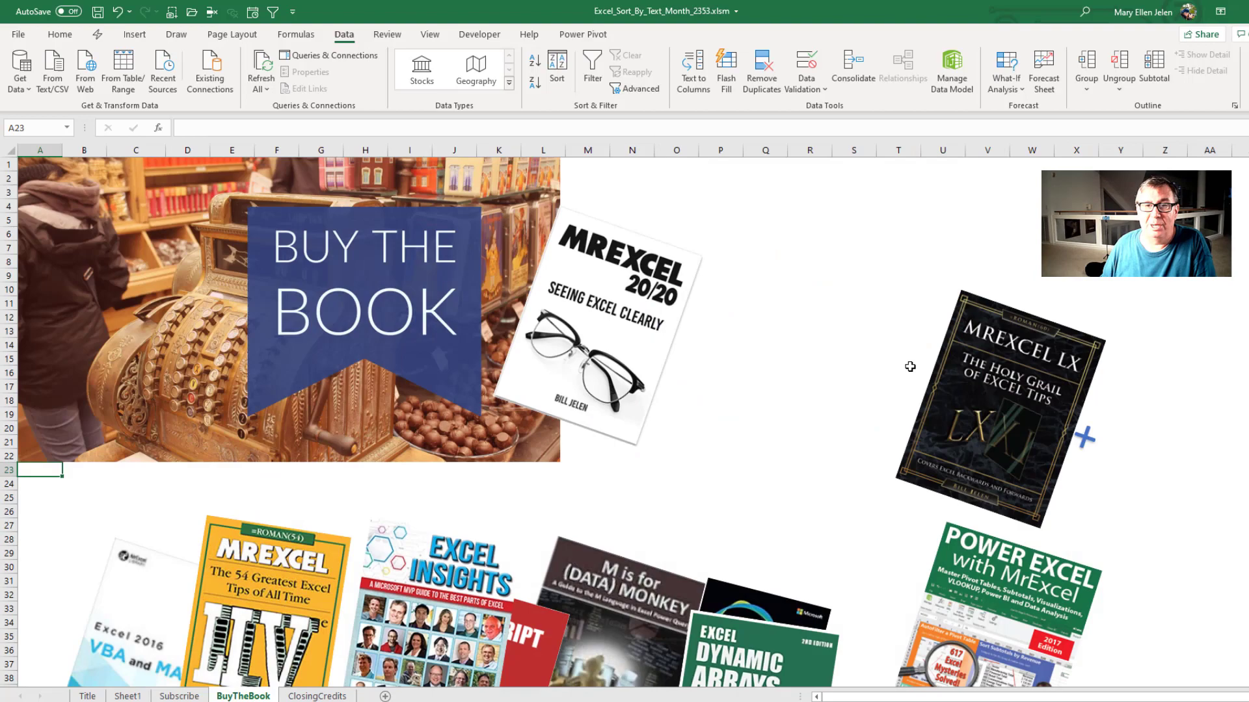